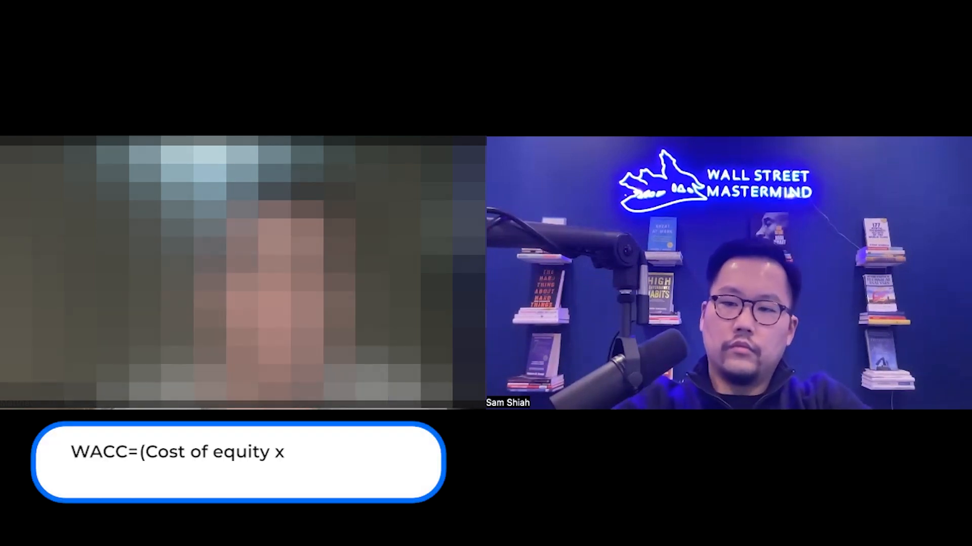
{"action": "type", "text": "% of equity) + (Cost of debt x"}
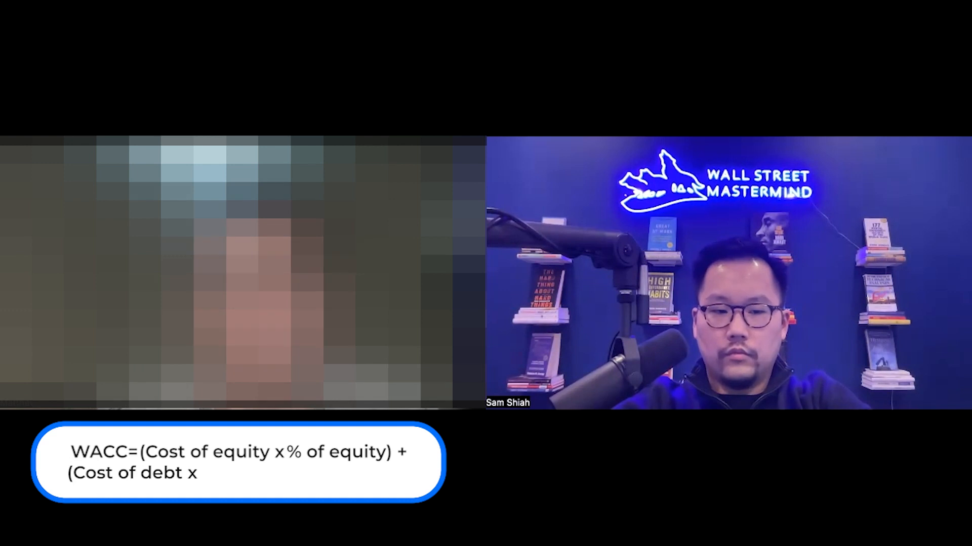